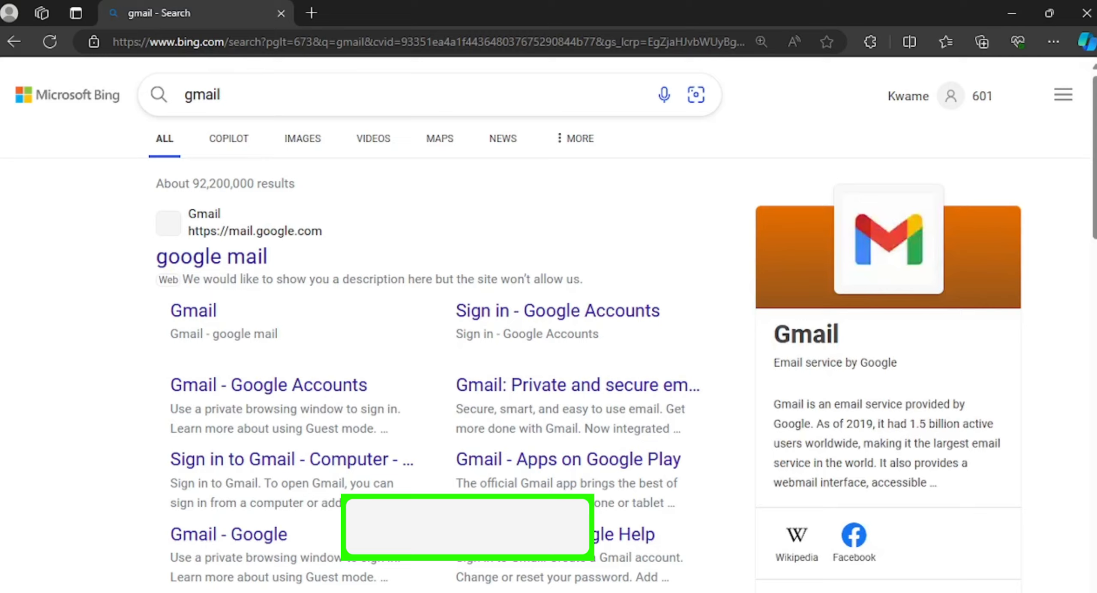
# Step: Open Gmail from the Bing search results for 'gmail'
pyautogui.click(194, 310)
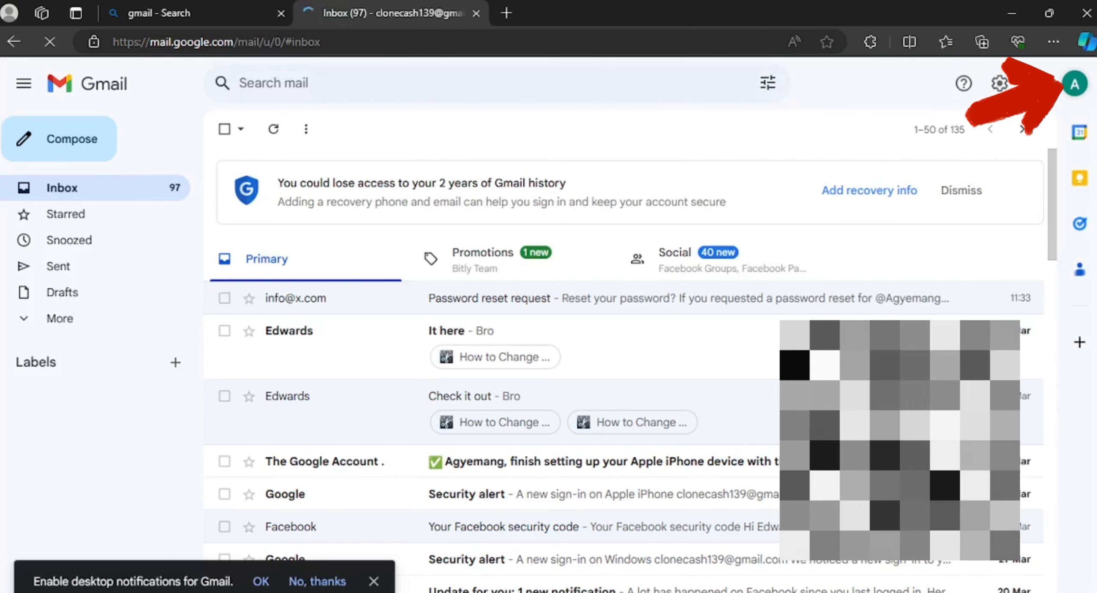
# Step: Go to 'Manage your Google Account' from the Gmail profile avatar menu
pyautogui.click(1077, 83)
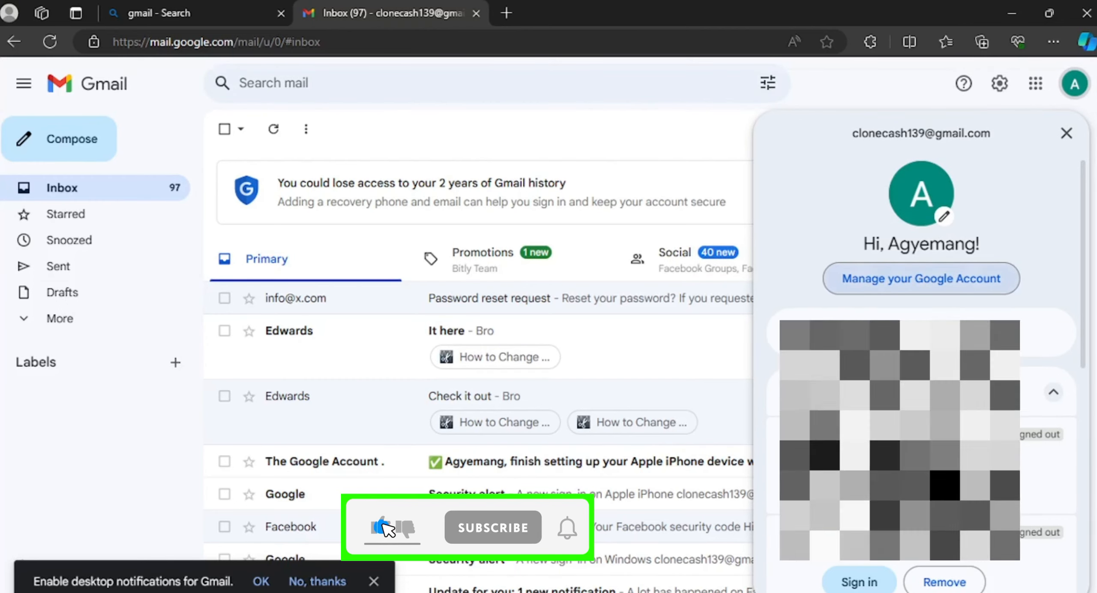
pyautogui.click(922, 279)
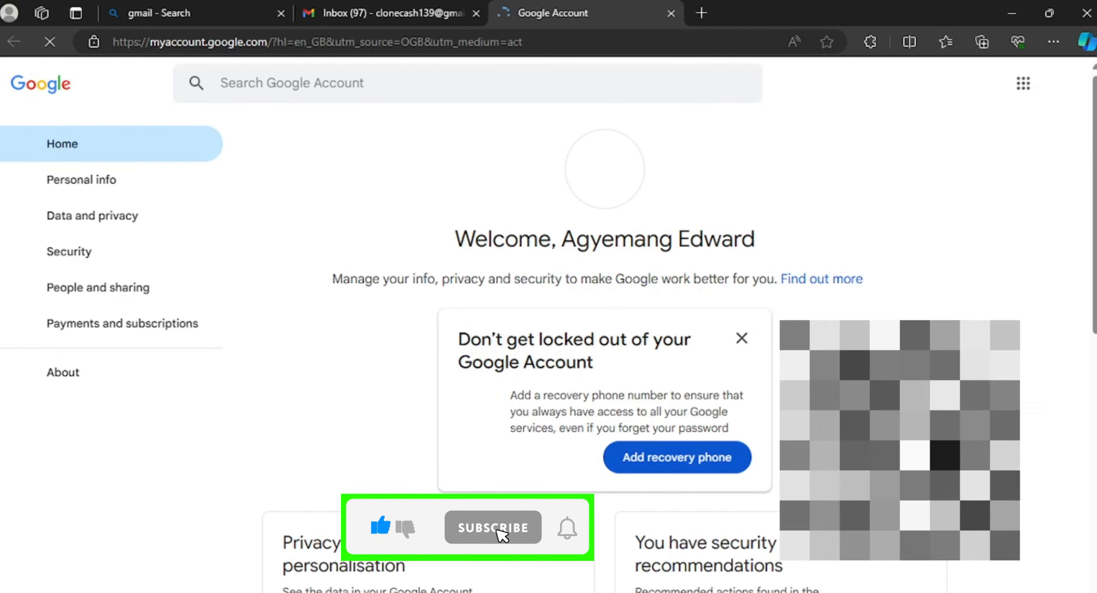
# Step: Go to Personal info and scroll to the Name row under Basic info
pyautogui.click(493, 528)
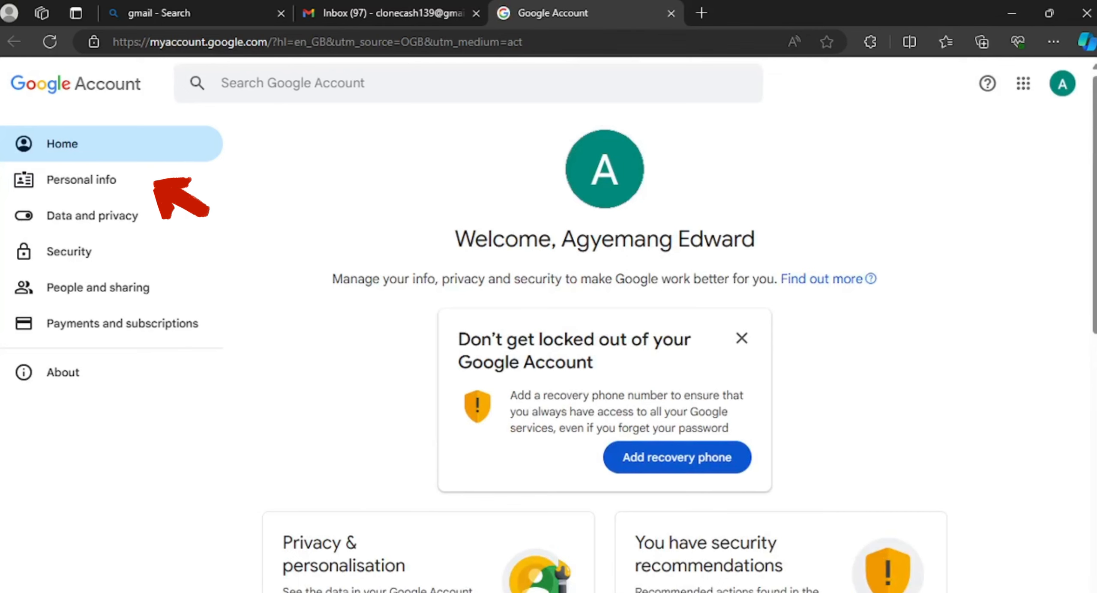
pyautogui.click(80, 180)
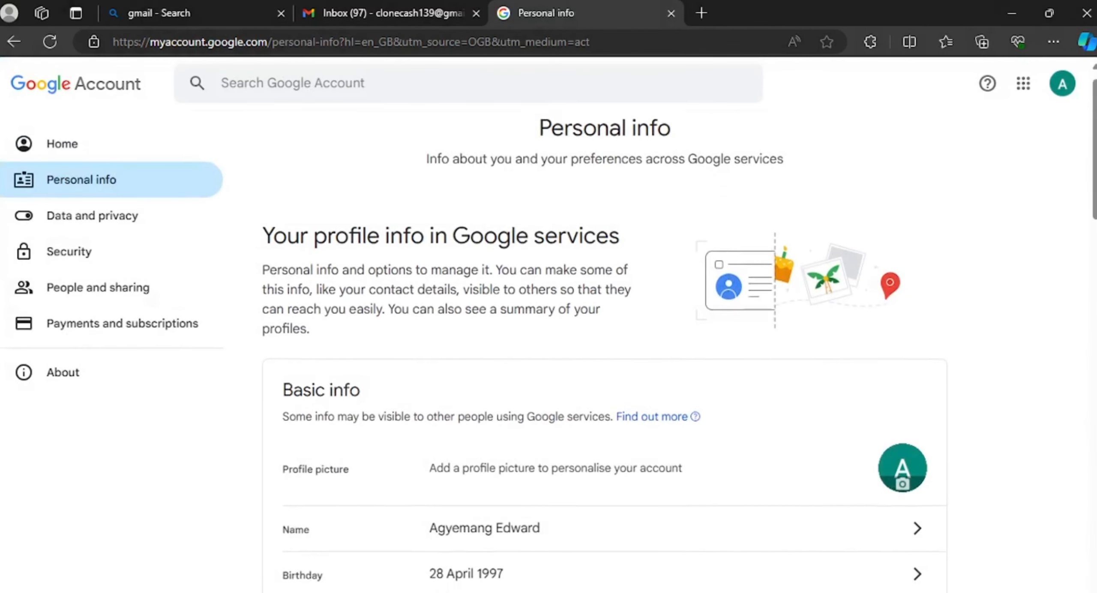
pyautogui.scroll(-3)
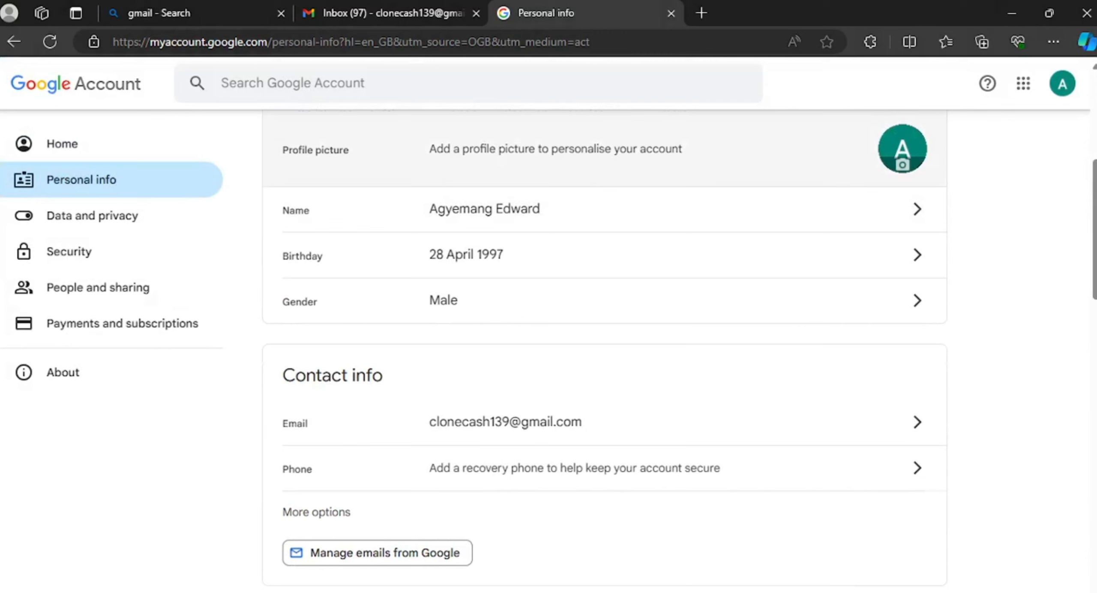
pyautogui.scroll(3)
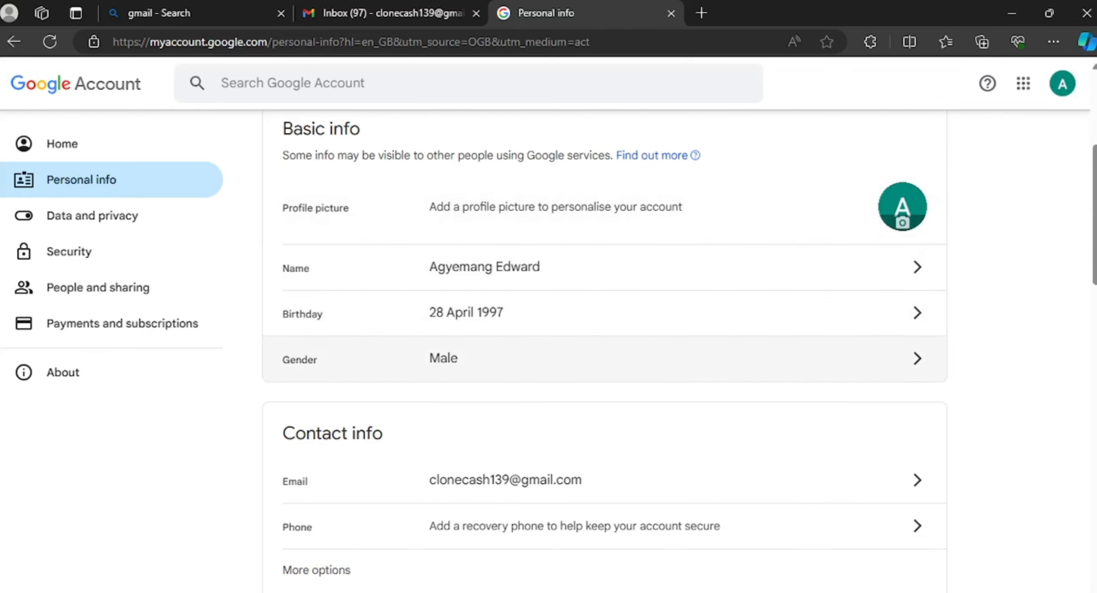
pyautogui.scroll(-3)
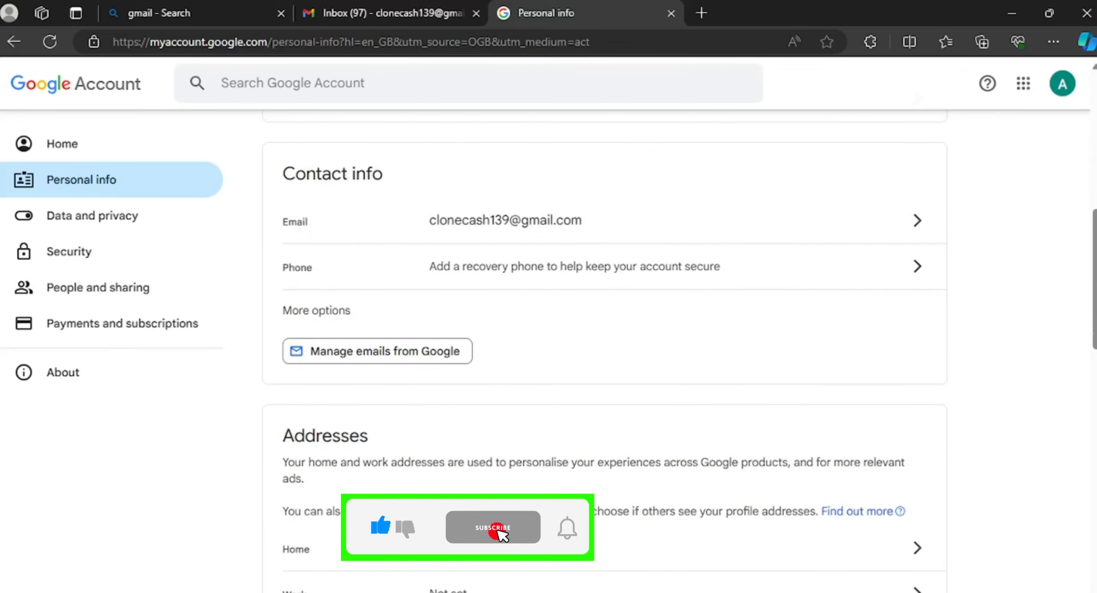
pyautogui.click(493, 528)
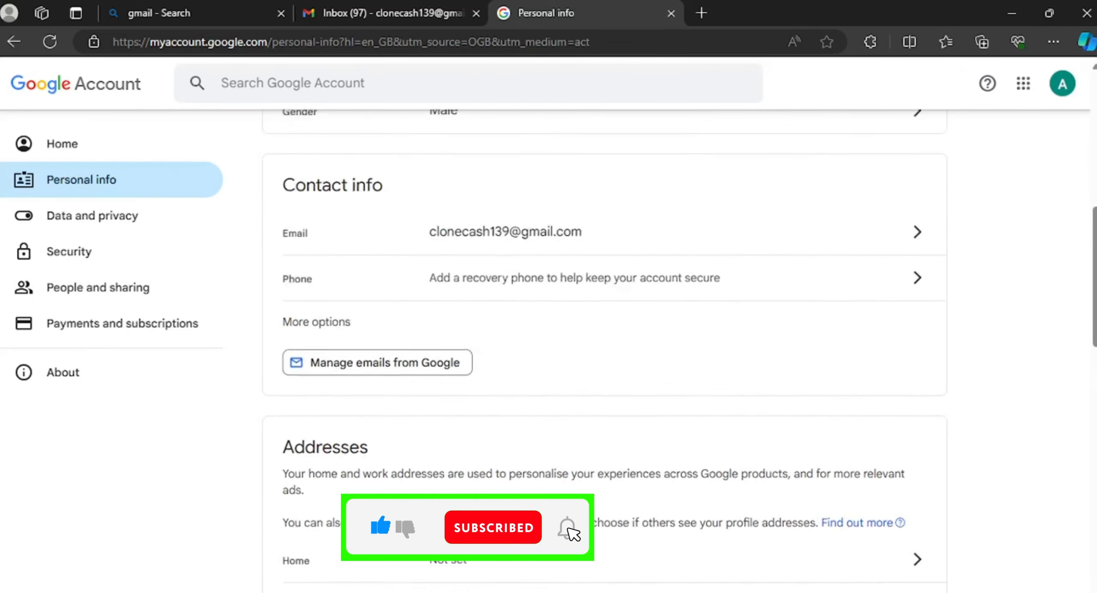
pyautogui.scroll(-3)
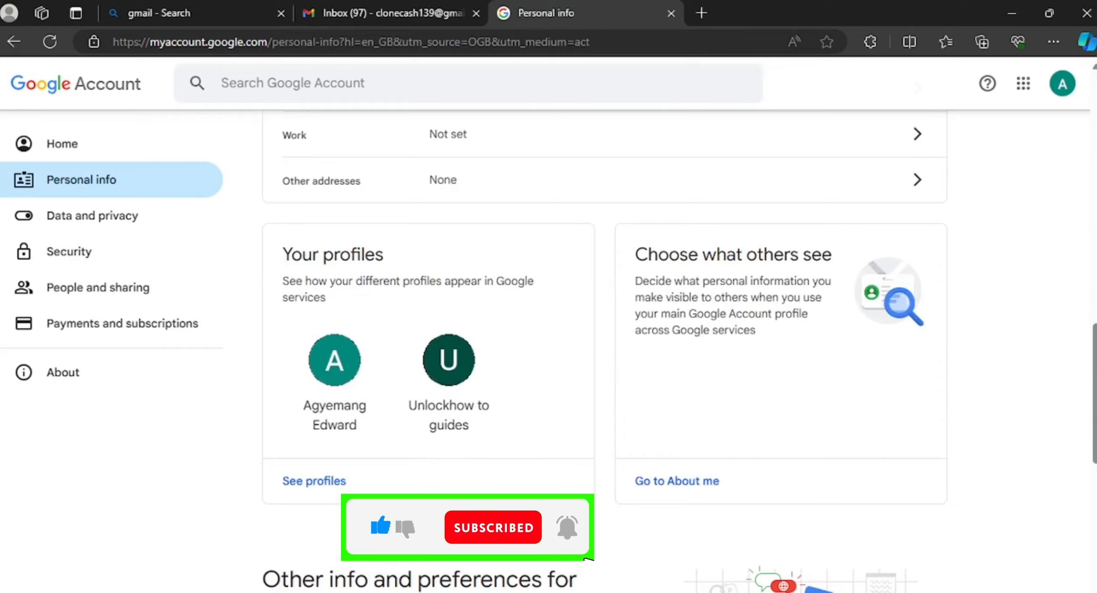
pyautogui.scroll(-3)
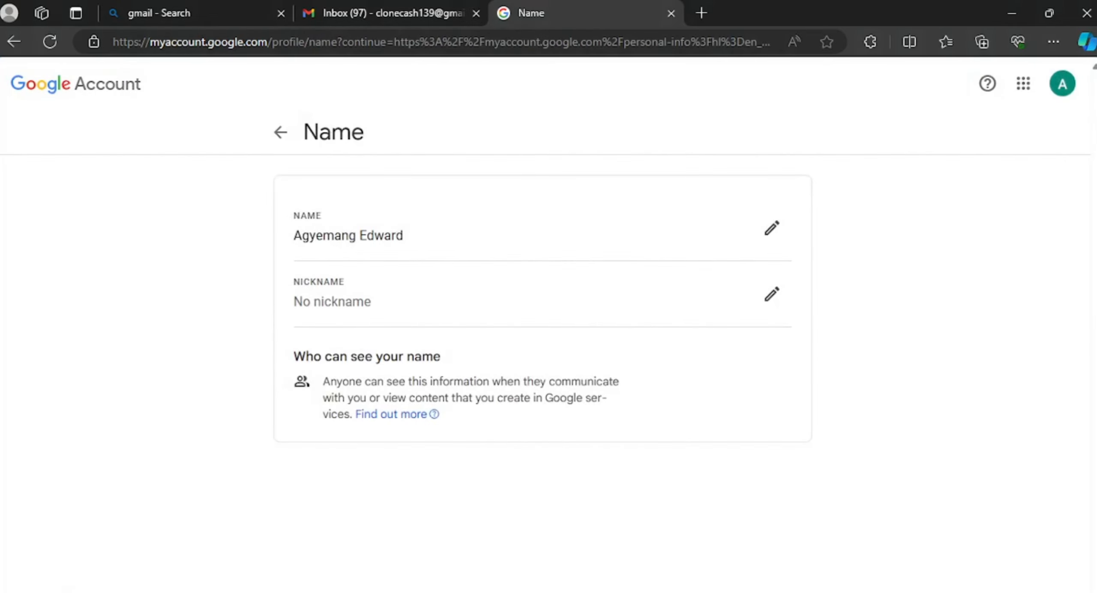
# Step: Edit the name to first name 'Unlockhowto', surname 'Guides', and save
pyautogui.click(772, 227)
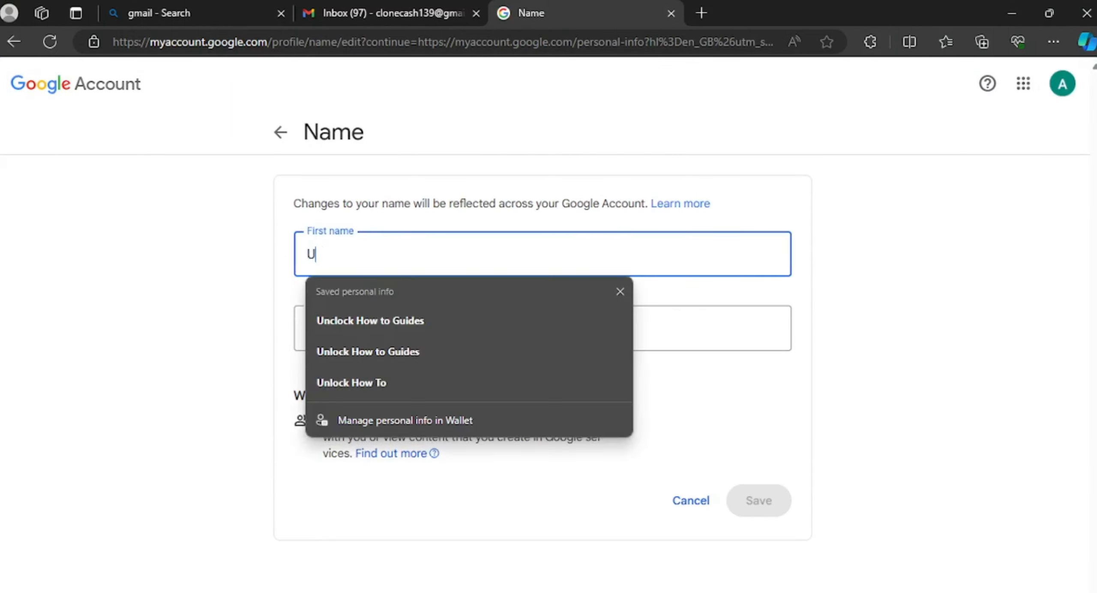
pyautogui.write('Unlockhowto')
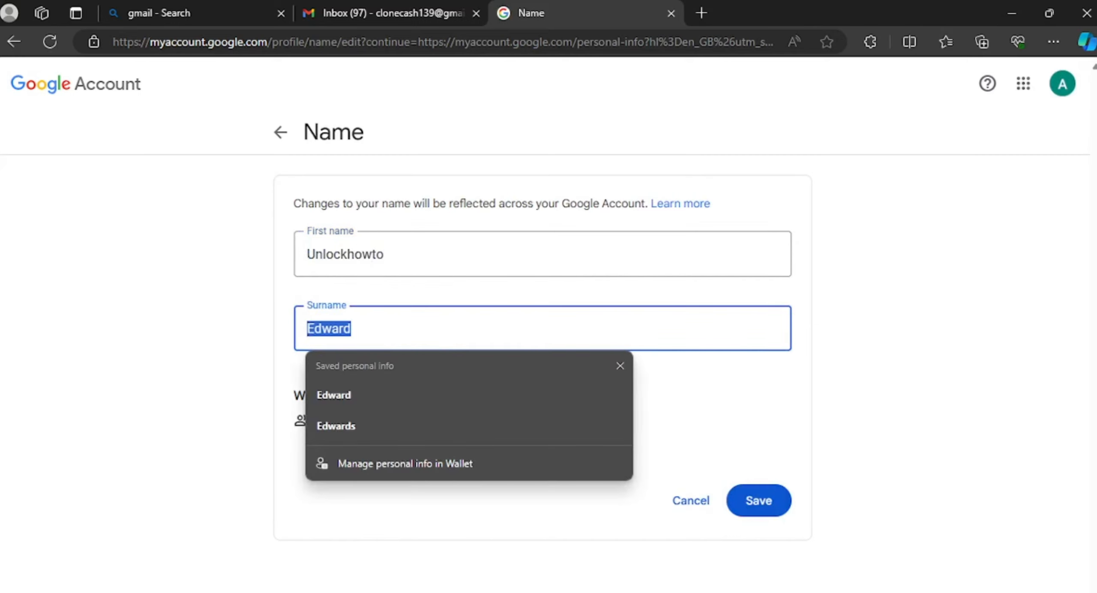
pyautogui.write('Guides')
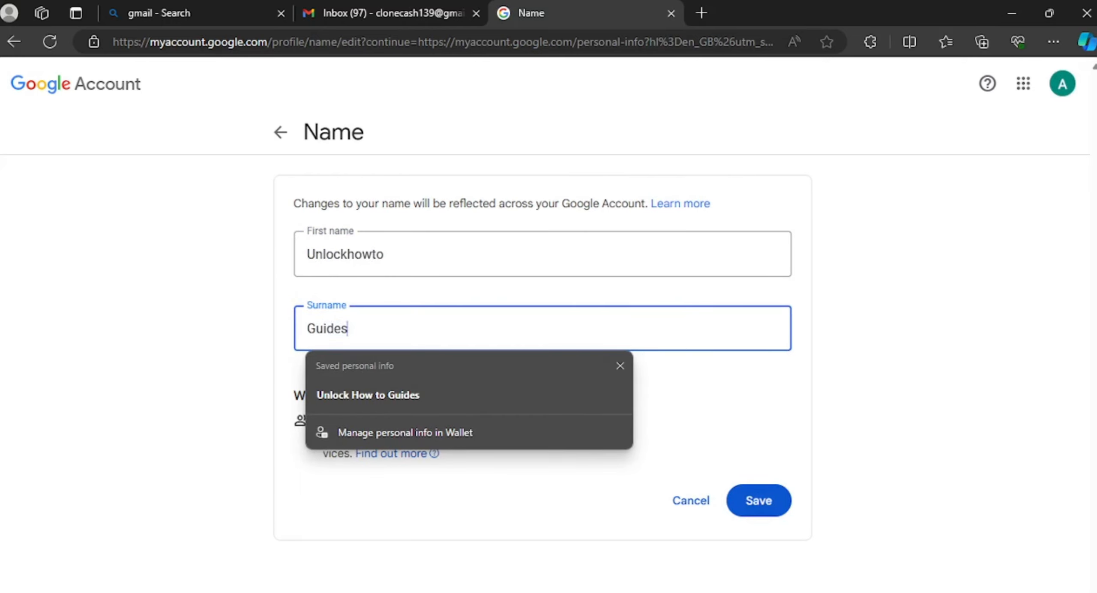
pyautogui.click(621, 366)
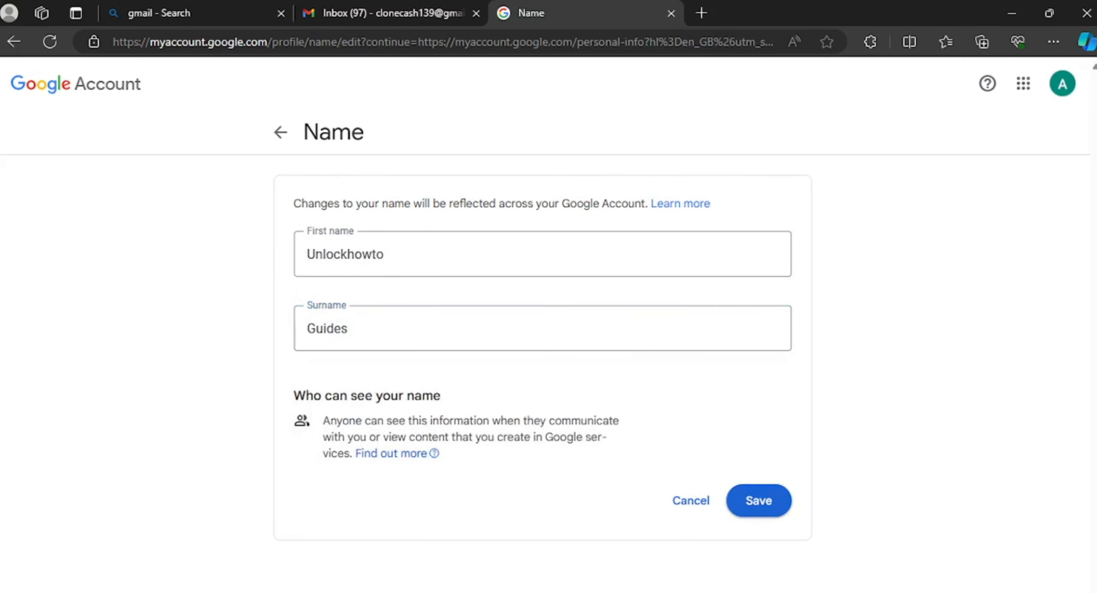
pyautogui.click(759, 501)
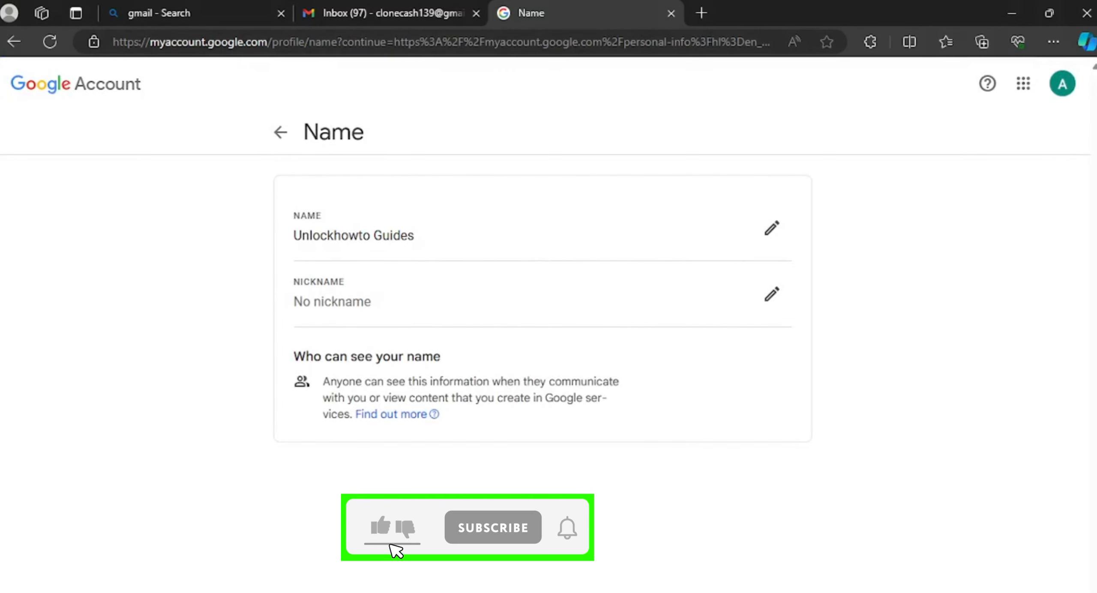
# Step: Refresh the Gmail tab and check the profile menu greets 'Unlockhowto'
pyautogui.click(381, 13)
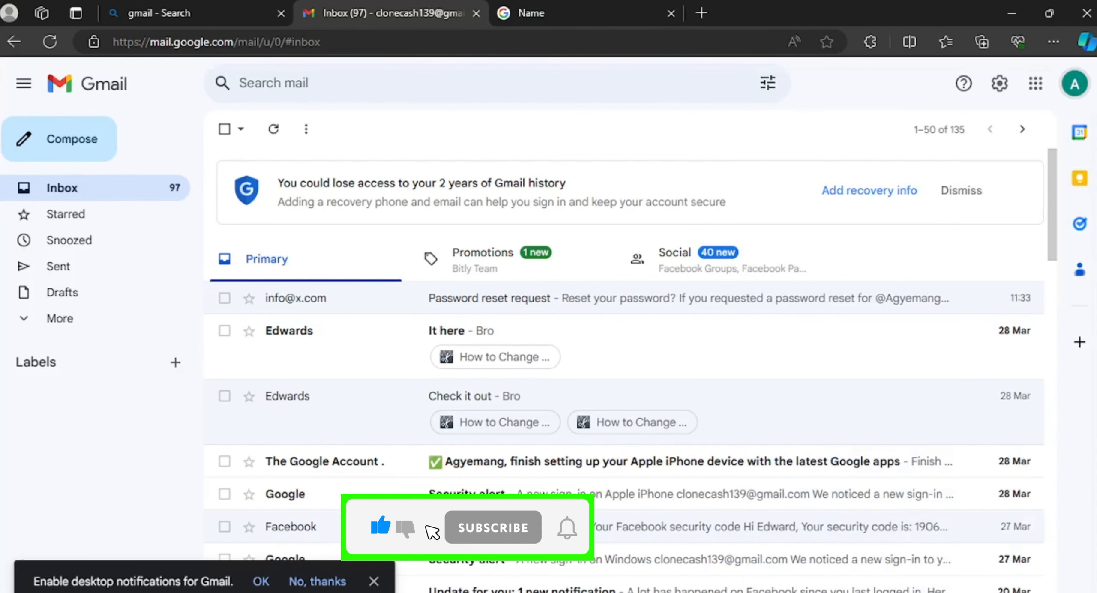
pyautogui.click(493, 528)
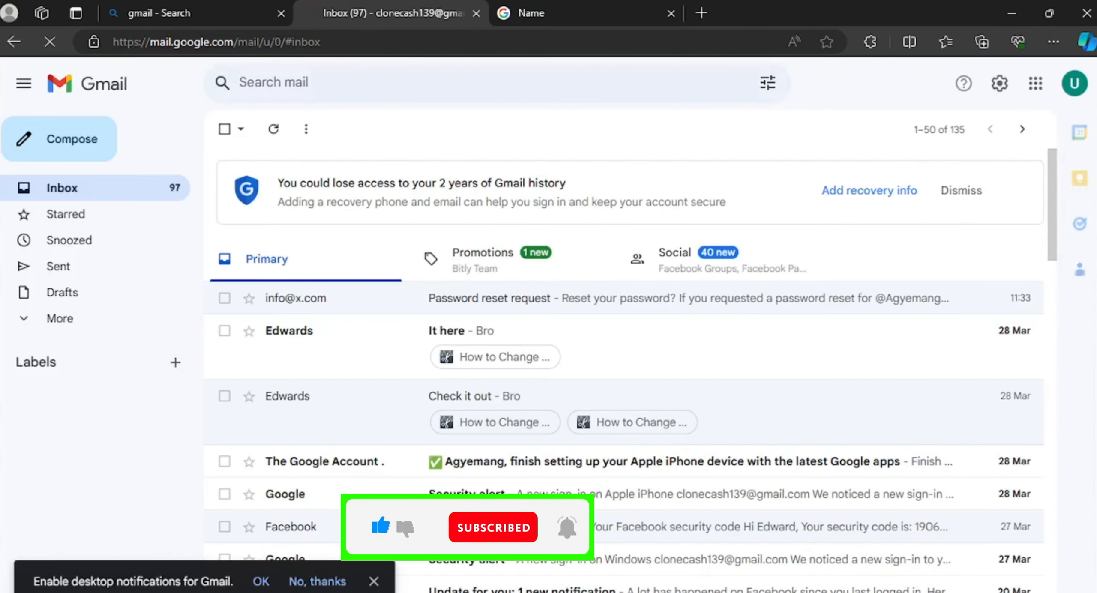
pyautogui.click(1074, 82)
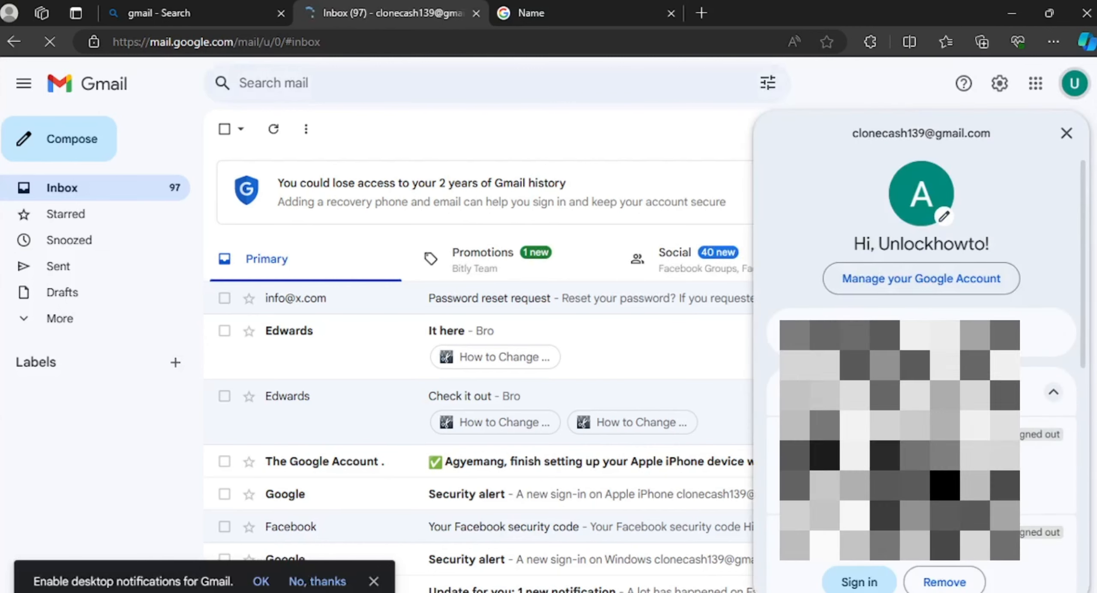